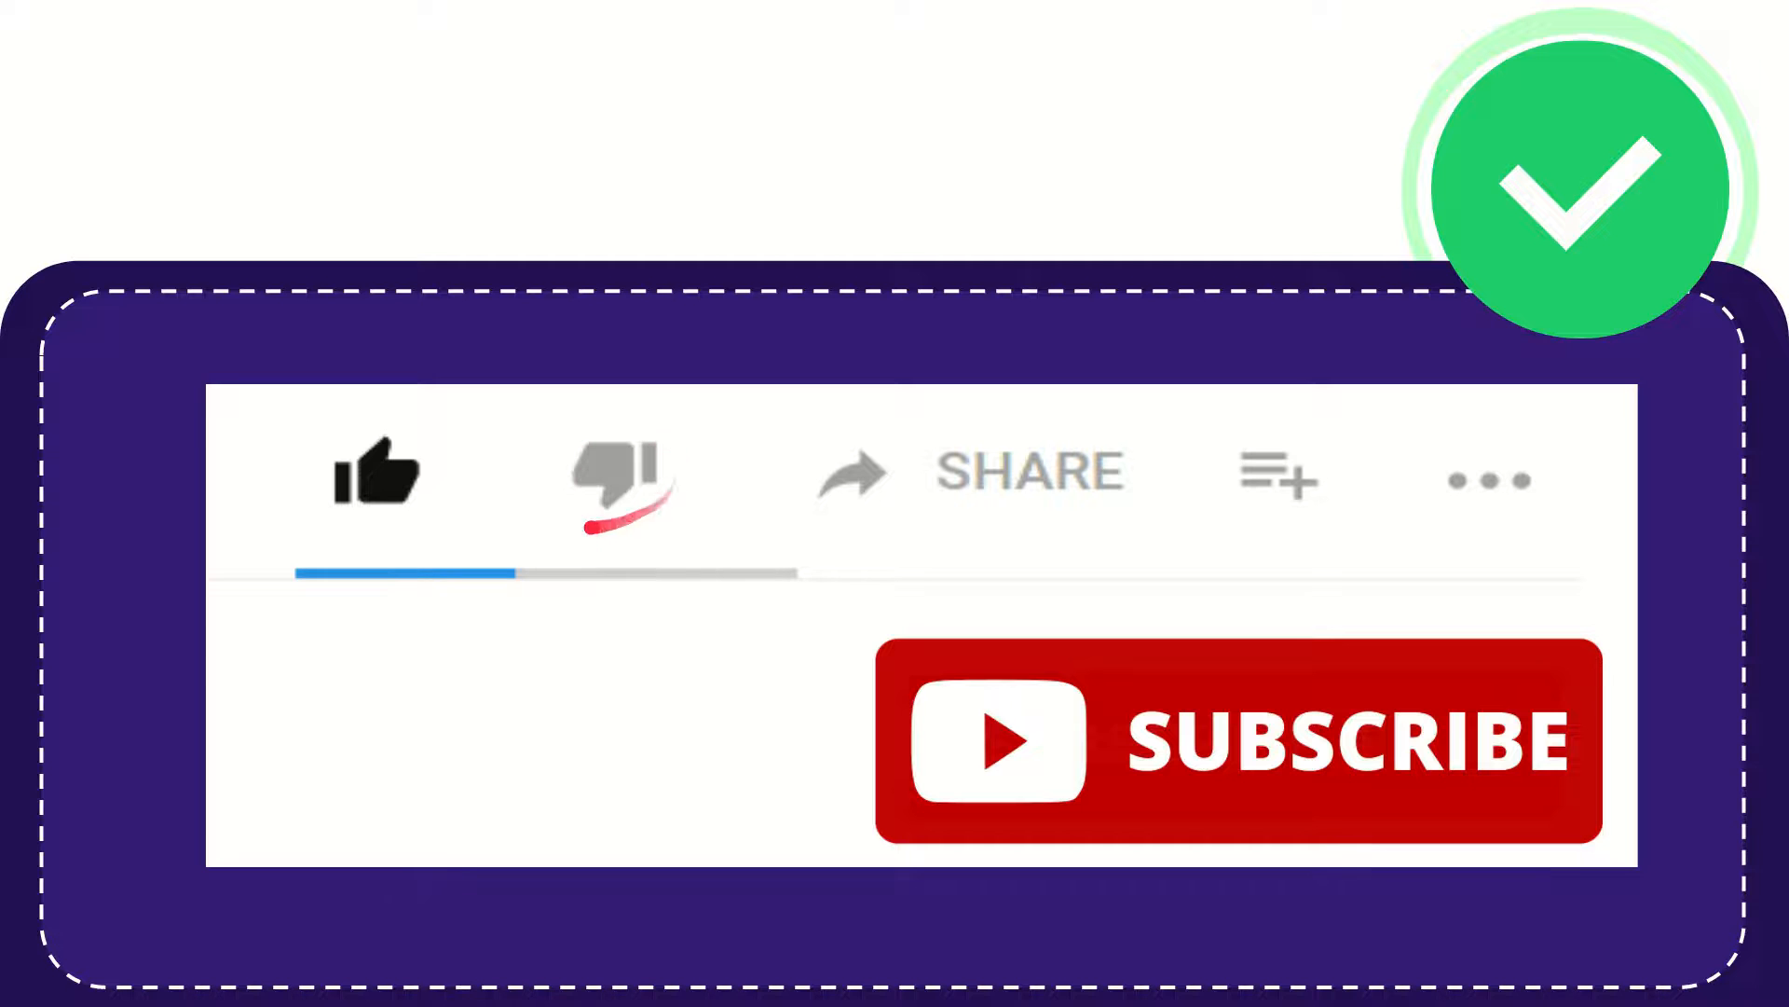
{"action": "left_click", "coordinate": [622, 473]}
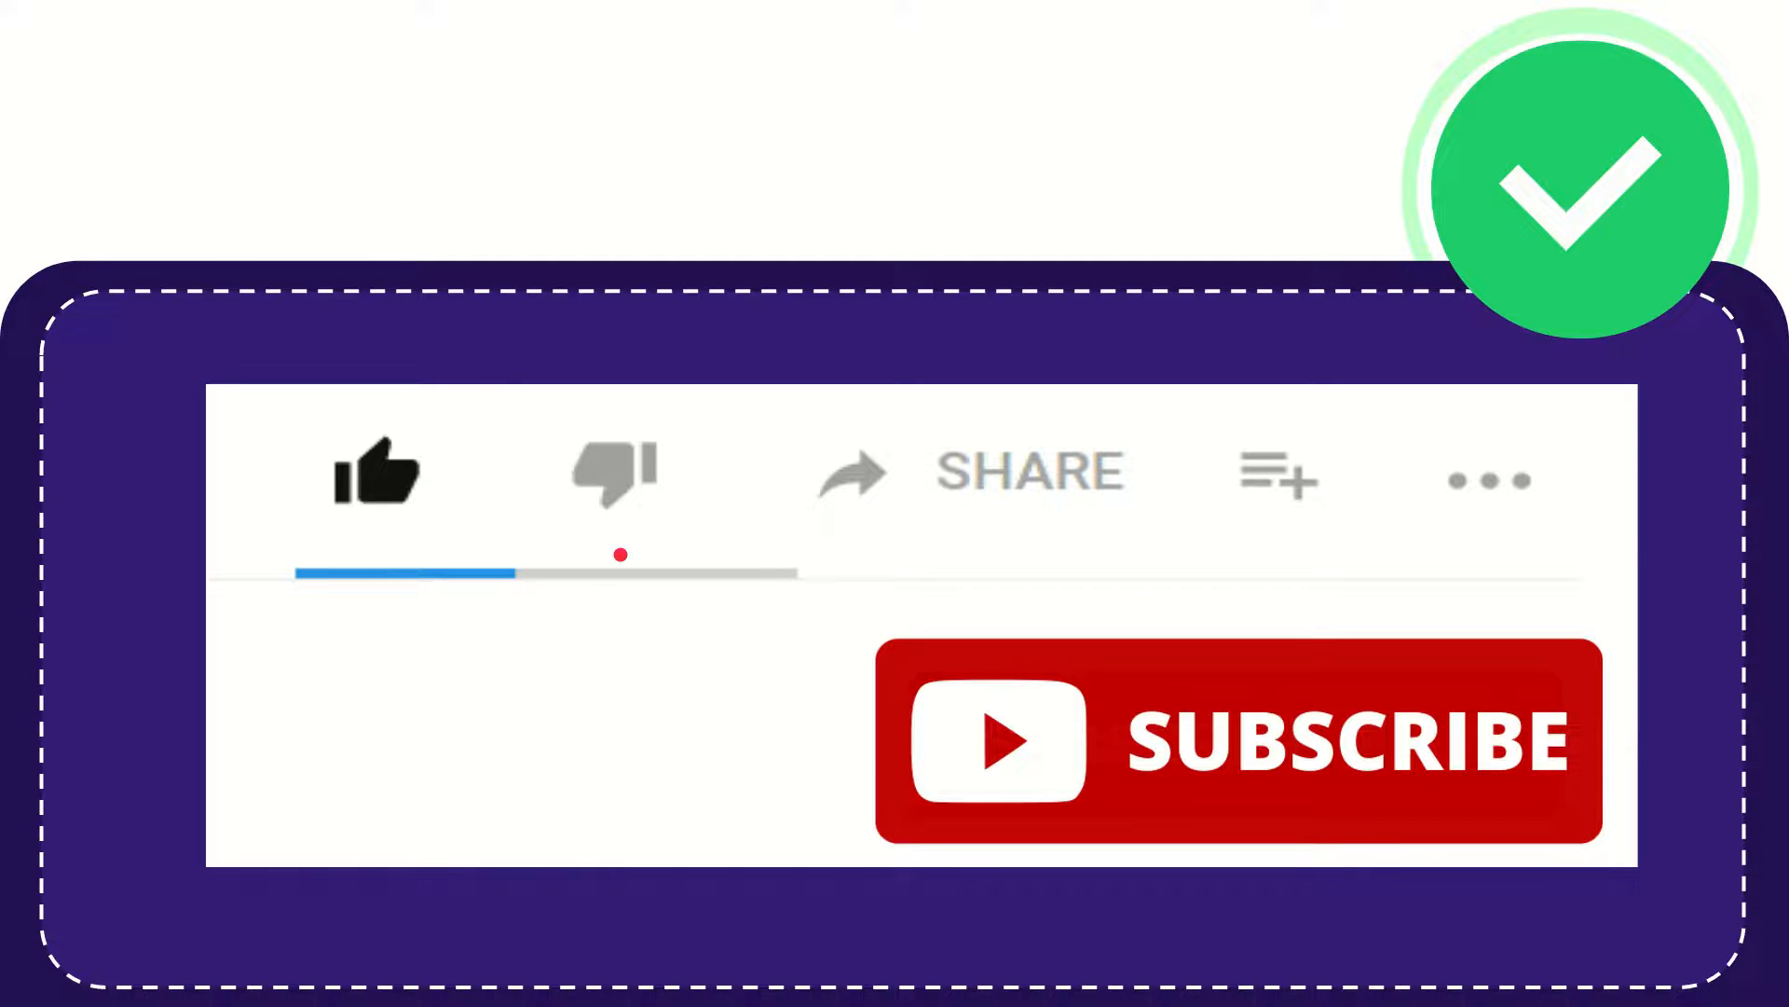